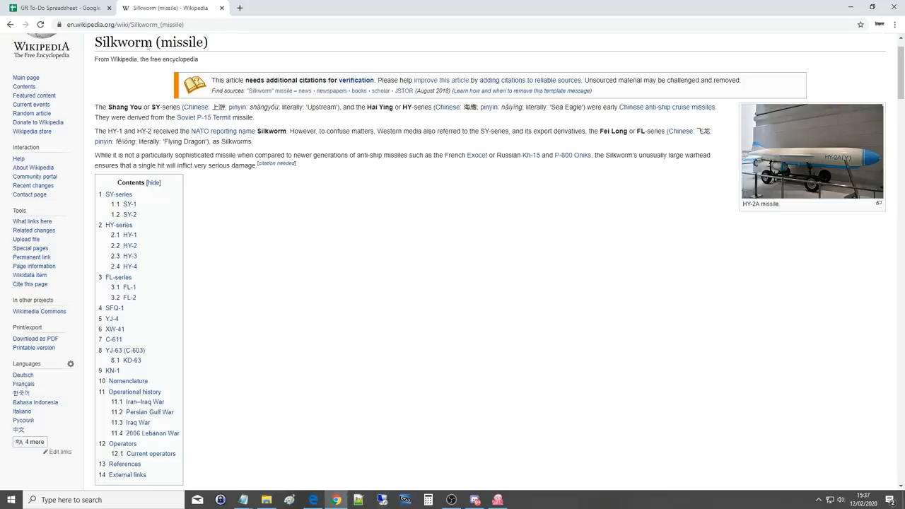
mouse_move(130, 246)
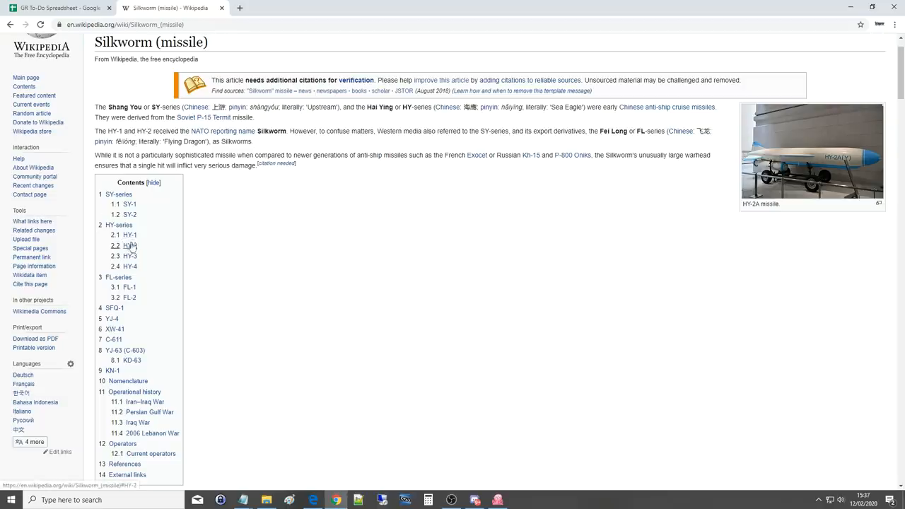
mouse_move(135, 248)
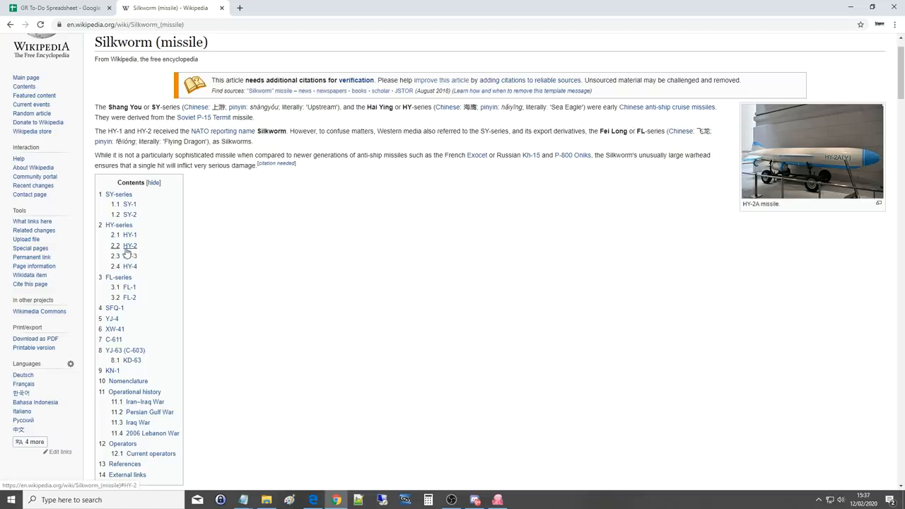
Jump to the 2.2 HY-2 section of the Silkworm article and select its text.
left_click(129, 246)
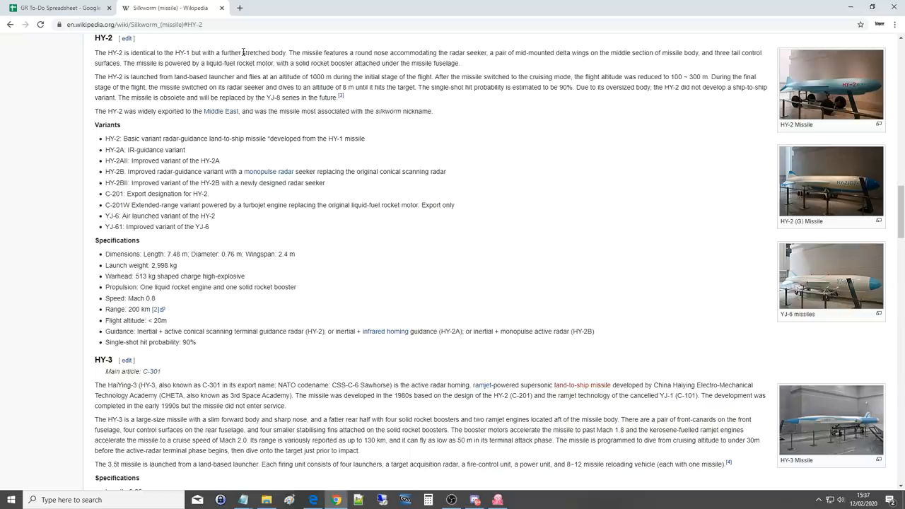
mouse_move(383, 52)
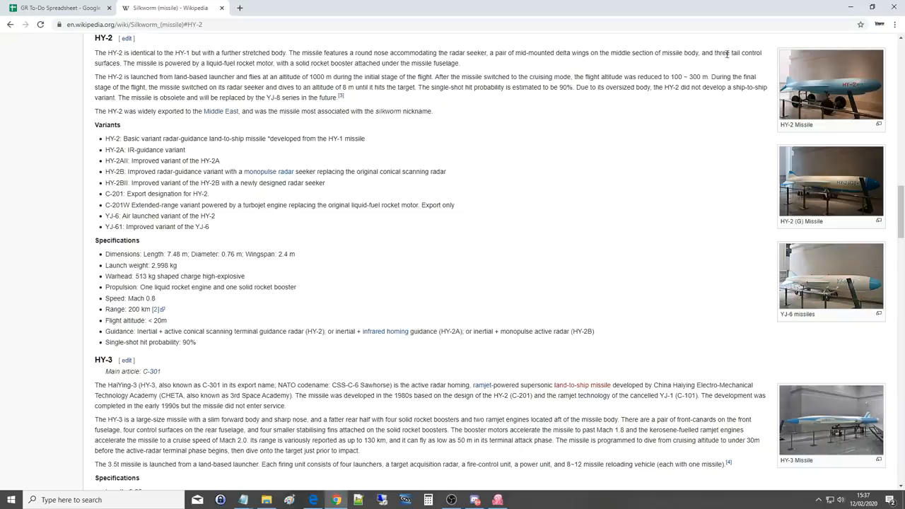
mouse_move(134, 74)
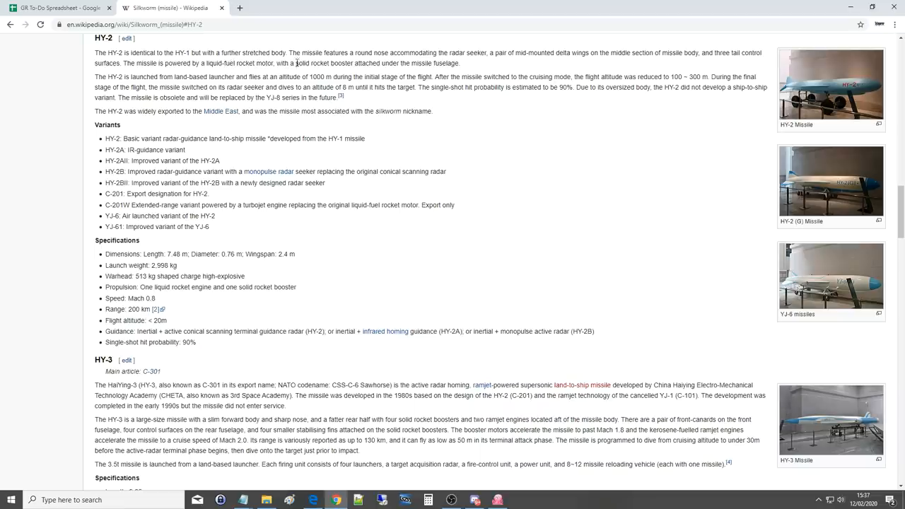
mouse_move(414, 69)
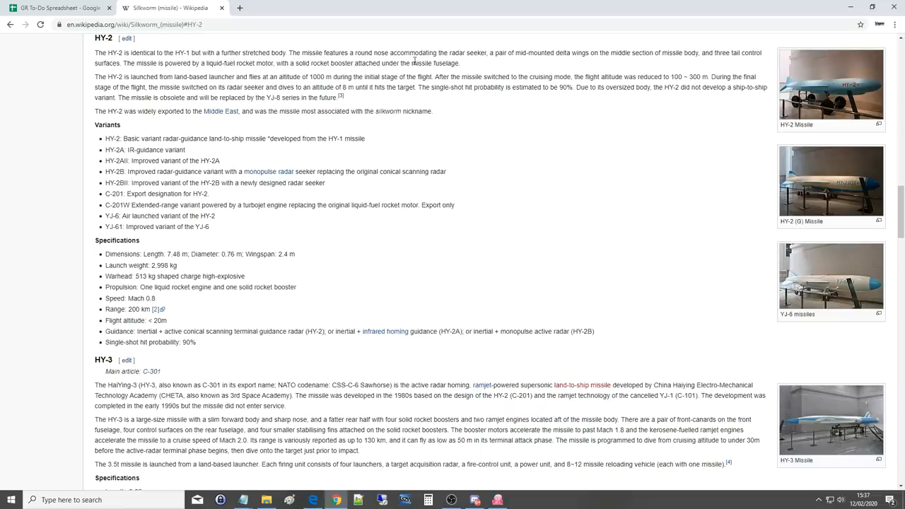
mouse_move(313, 73)
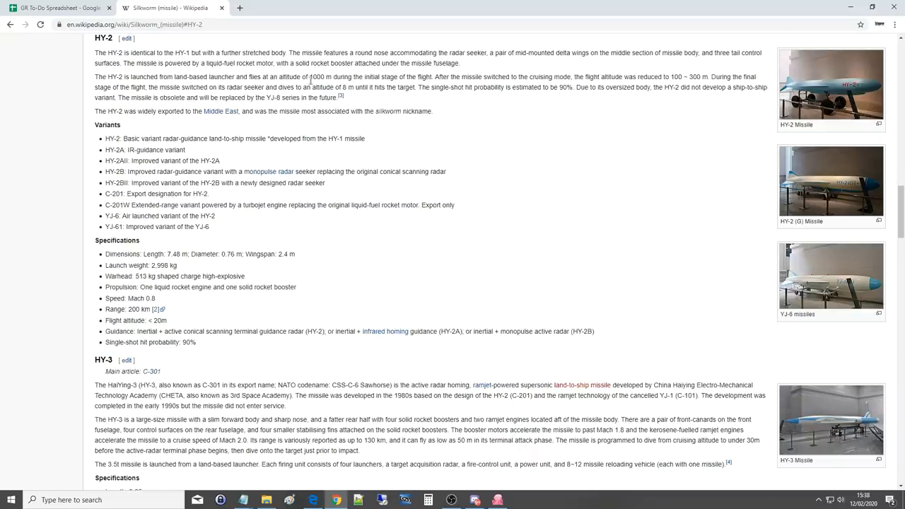
mouse_move(381, 76)
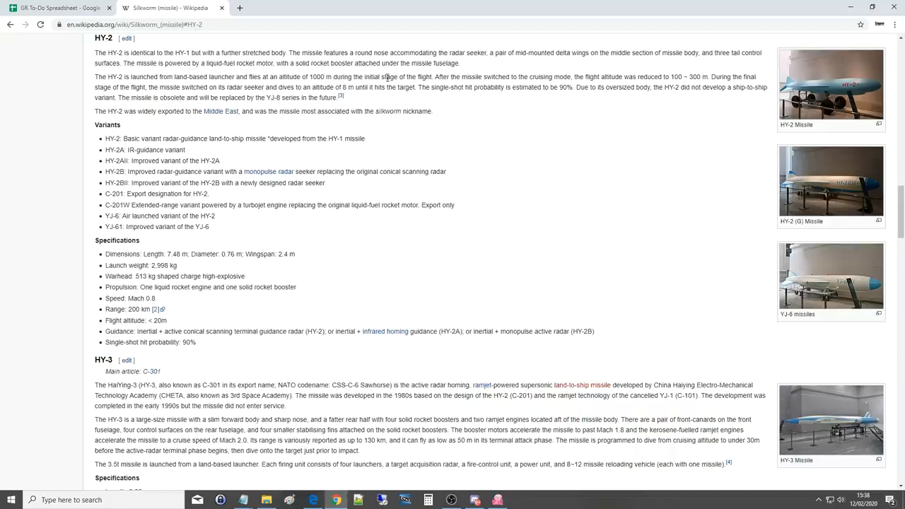
mouse_move(520, 79)
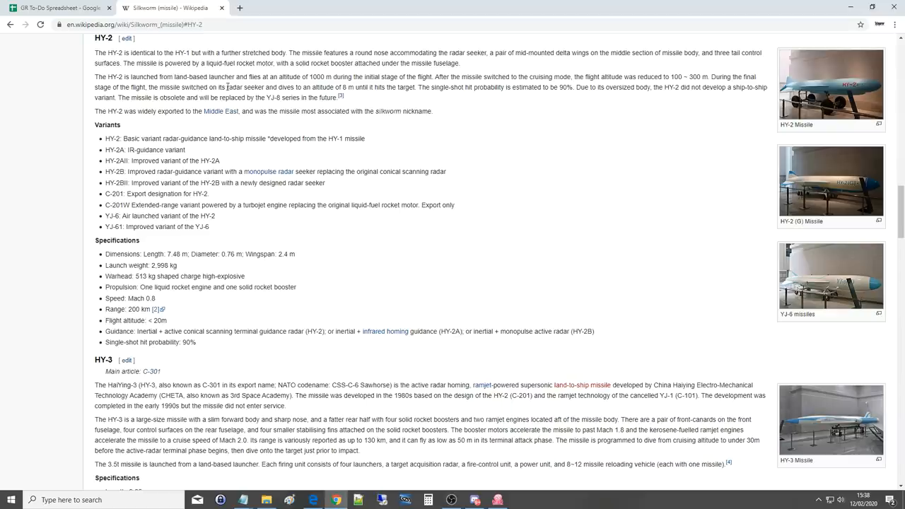
mouse_move(320, 82)
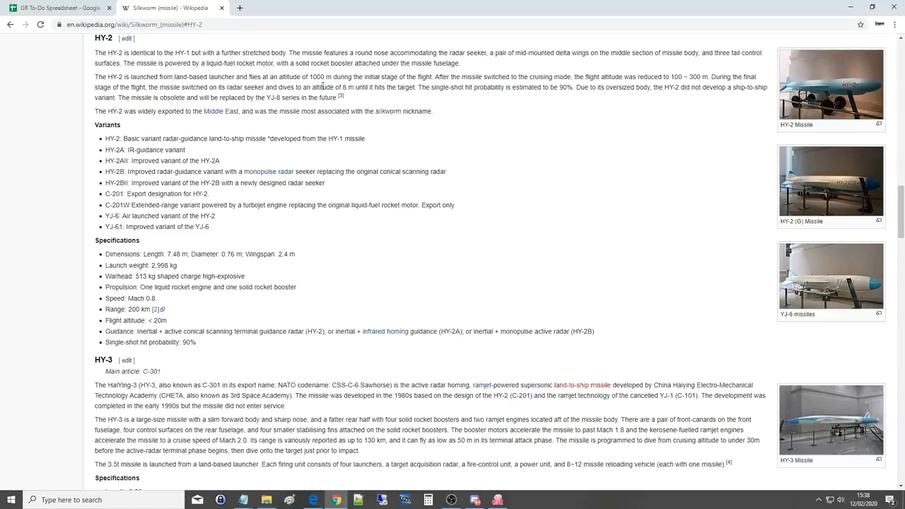
mouse_move(349, 88)
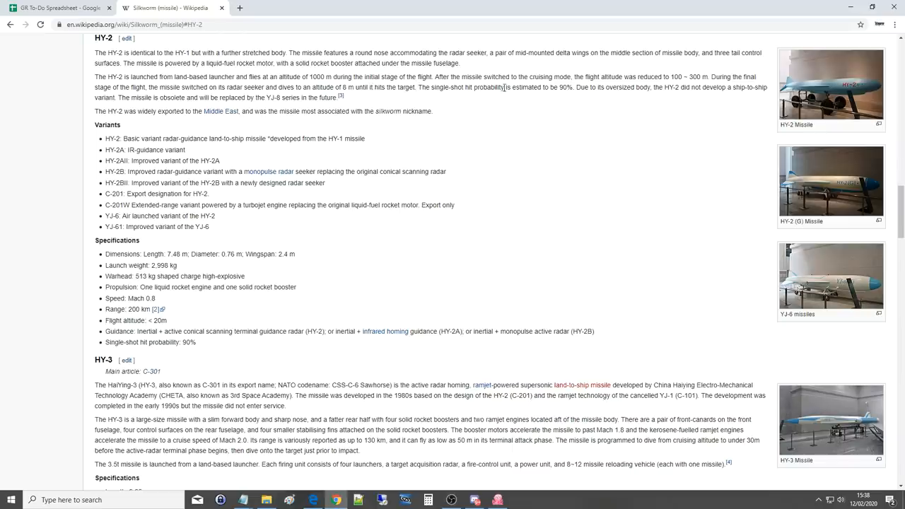
mouse_move(585, 89)
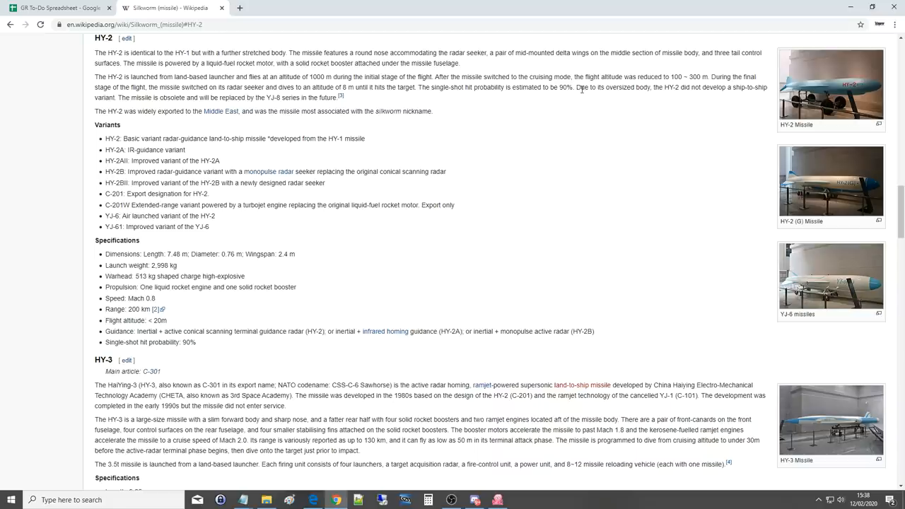
mouse_move(671, 88)
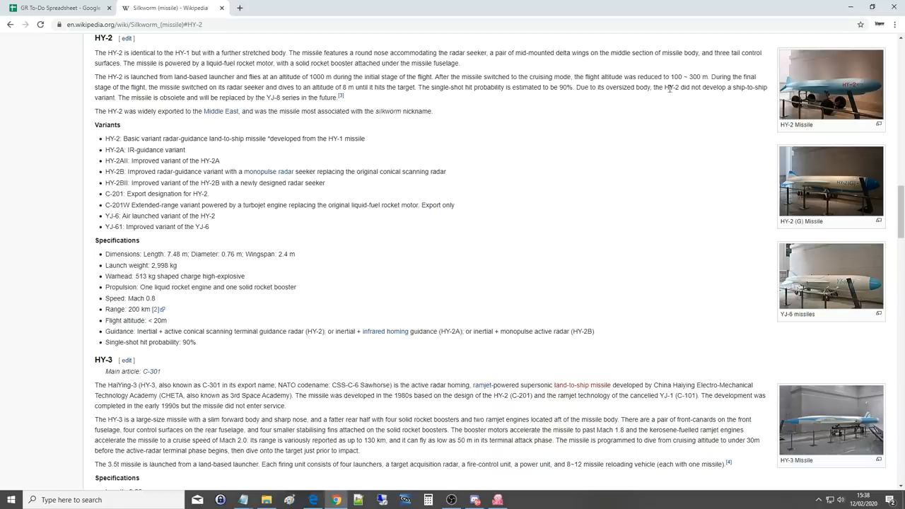
mouse_move(513, 99)
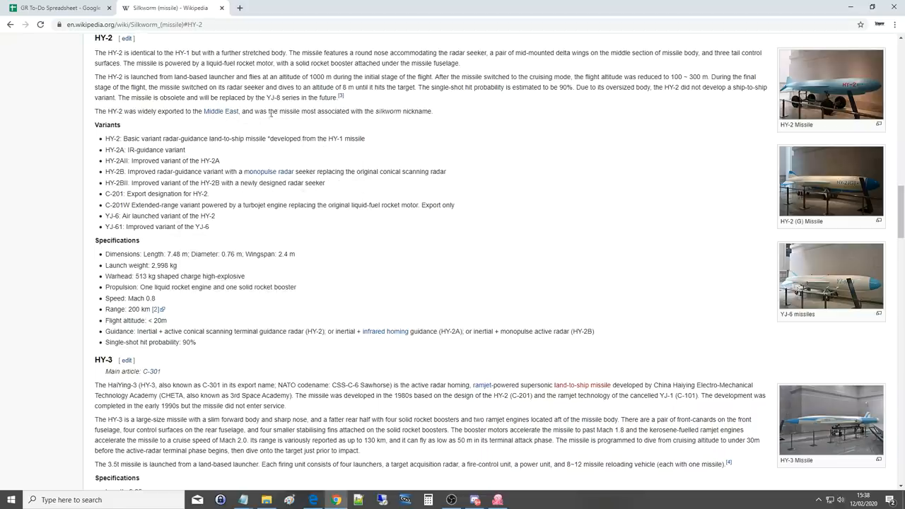
mouse_move(396, 114)
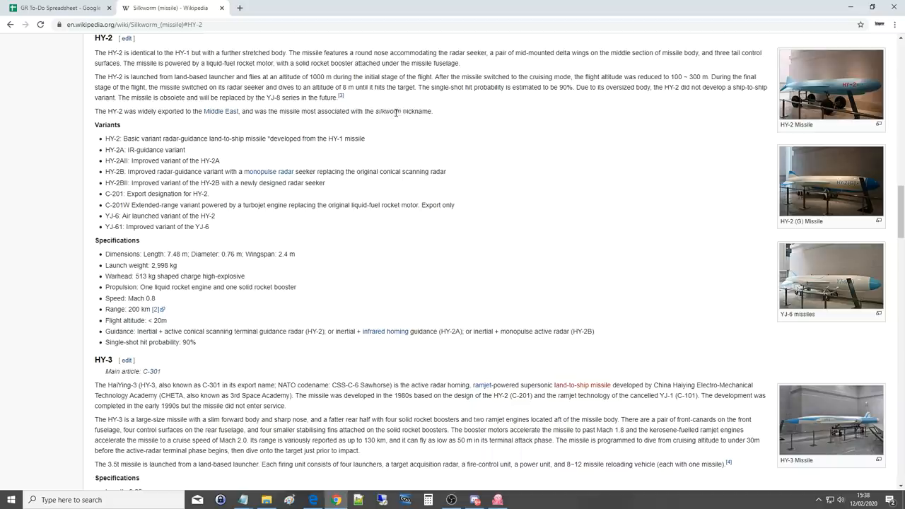
mouse_move(411, 111)
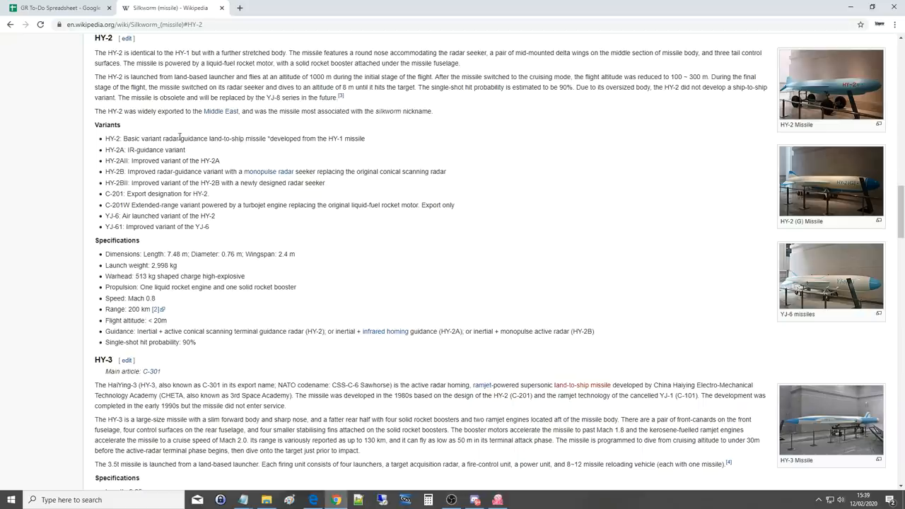
left_click_drag(104, 138, 205, 226)
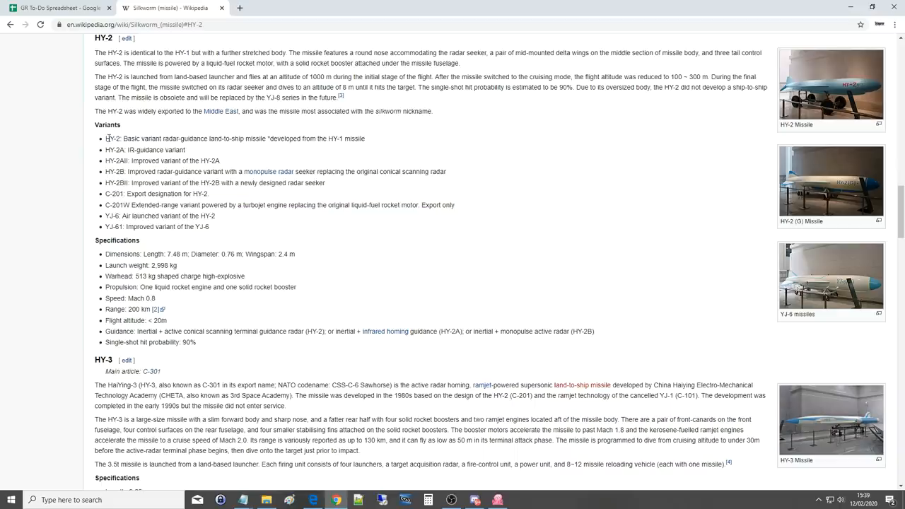
Select 'HY-2' in the variants list and scroll through its specifications, then reach the editor map.
double_click(113, 137)
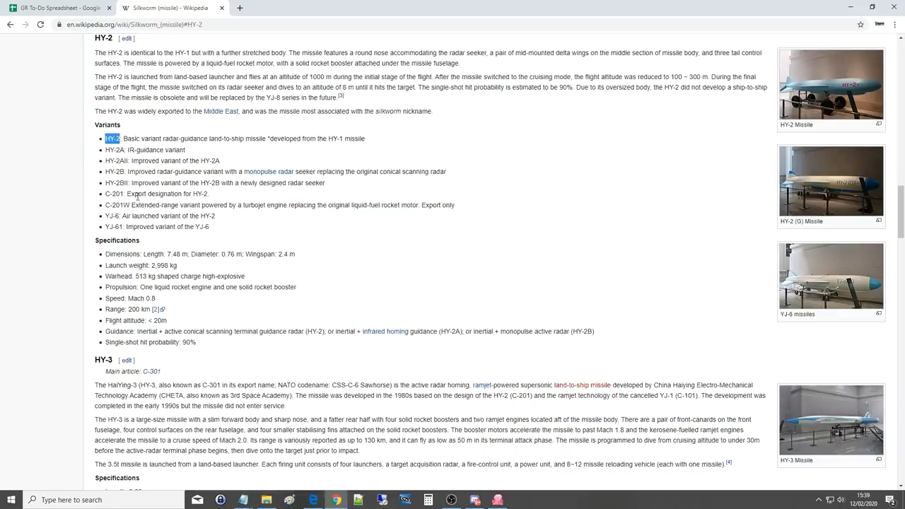
scroll("down", 3)
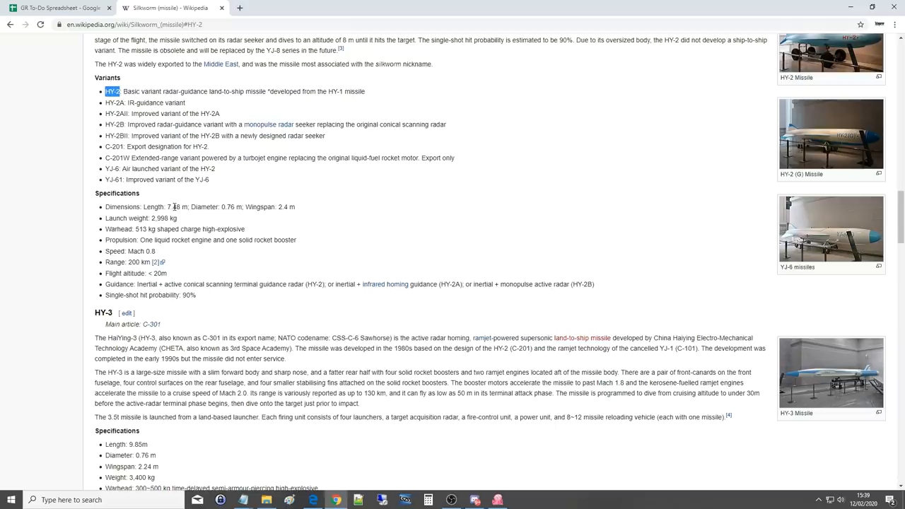
mouse_move(220, 210)
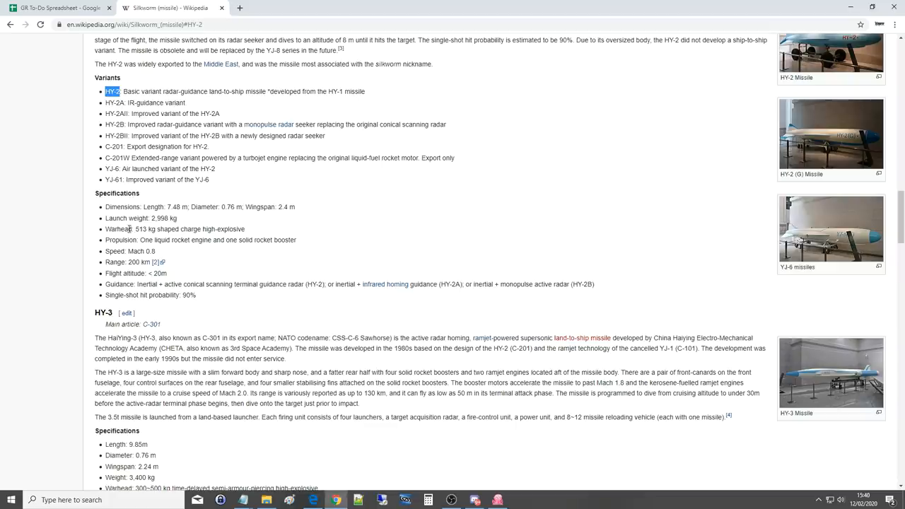
mouse_move(140, 229)
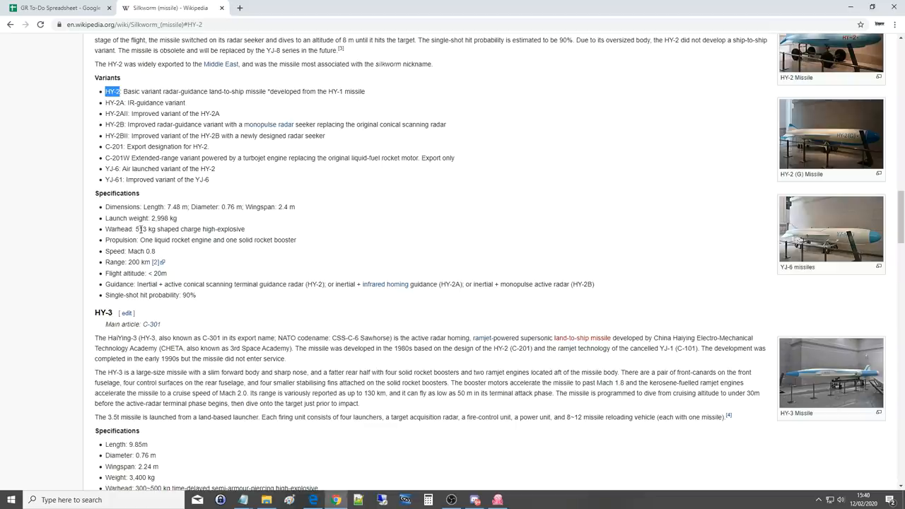
mouse_move(216, 229)
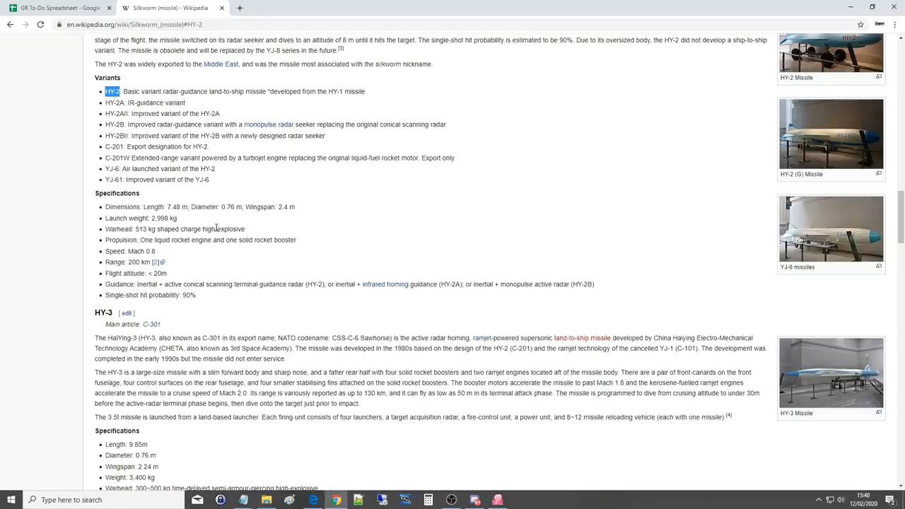
mouse_move(126, 251)
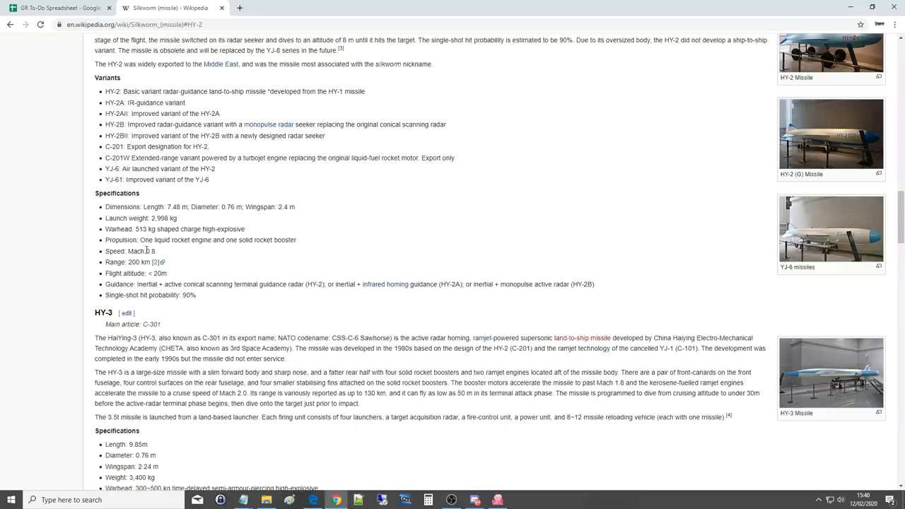
double_click(138, 262)
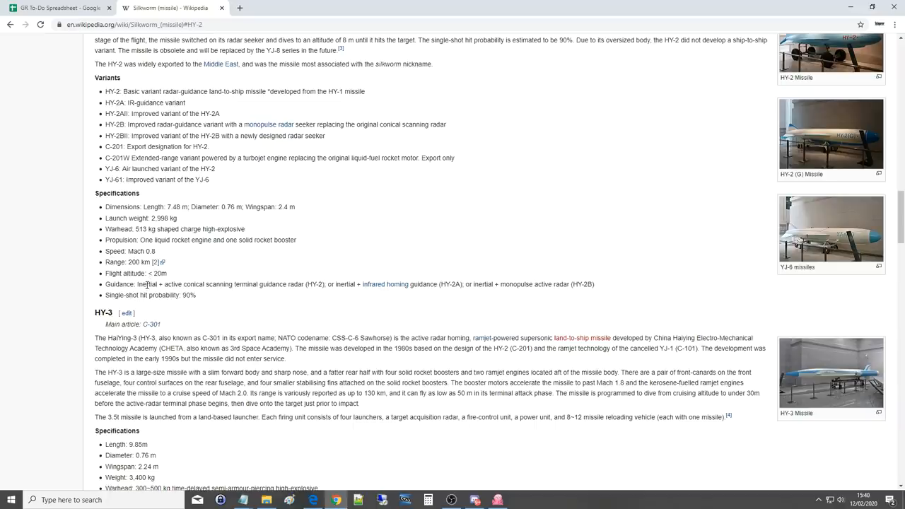
mouse_move(194, 284)
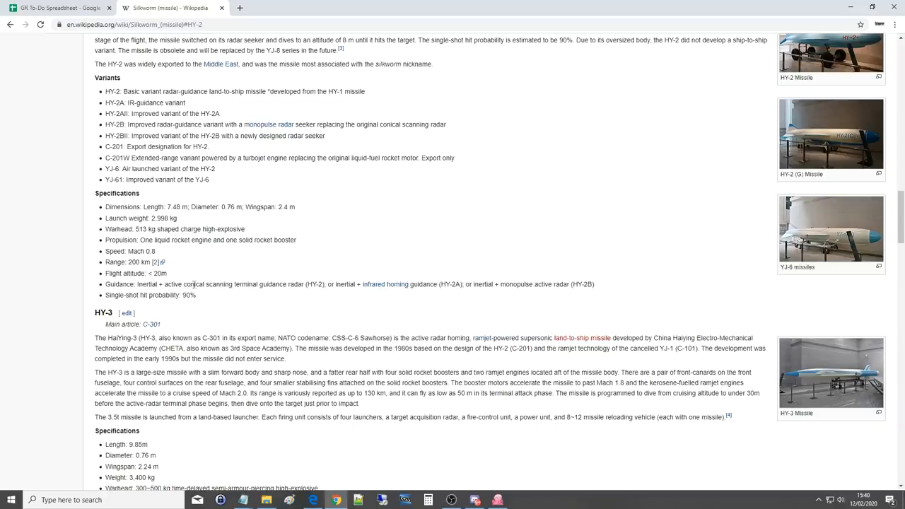
mouse_move(292, 286)
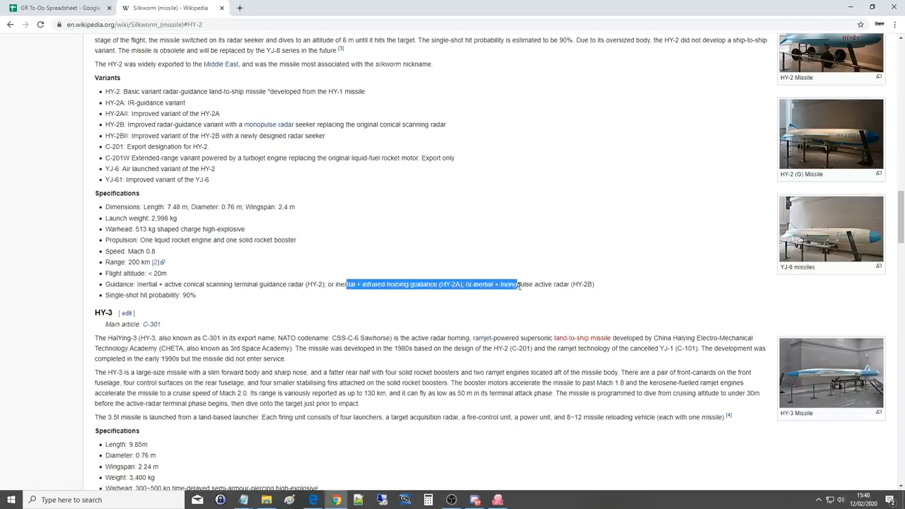
left_click(386, 295)
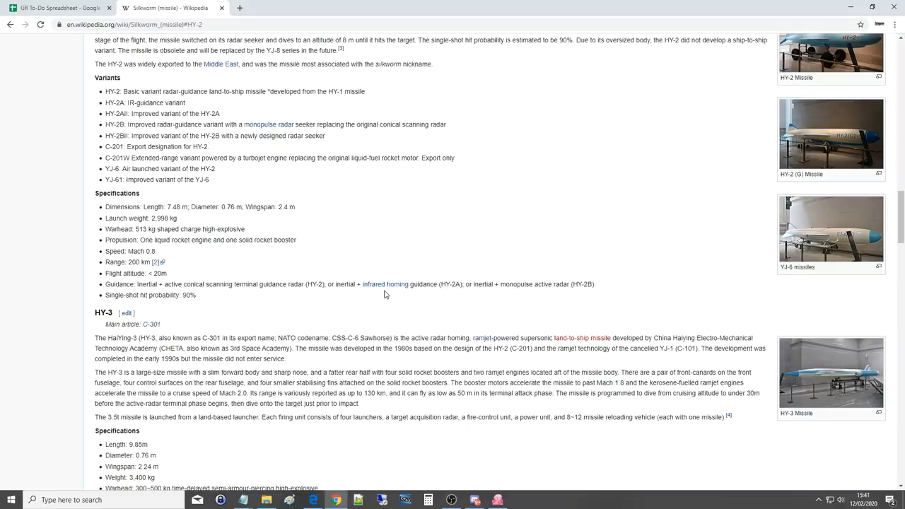
double_click(188, 295)
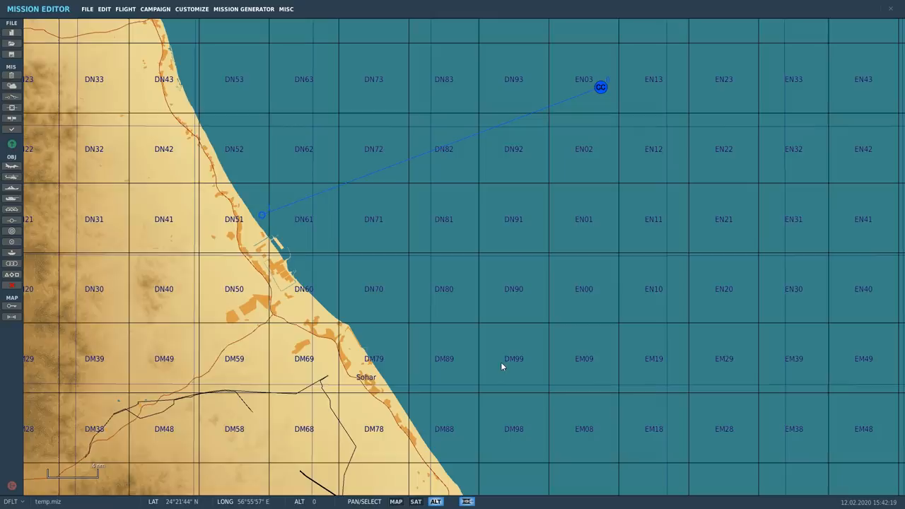
Select the offshore ship group to reveal its waypoints 0 and 1 near Sohar.
left_click(602, 87)
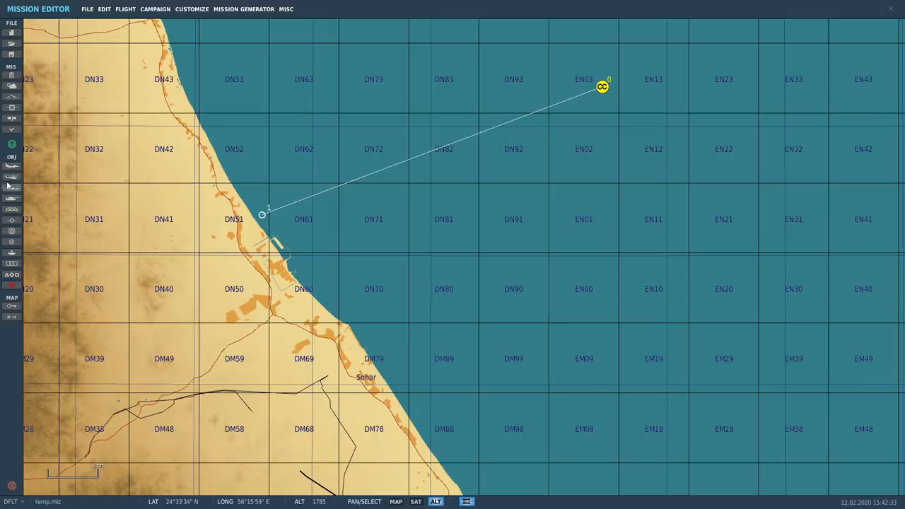
mouse_move(11, 198)
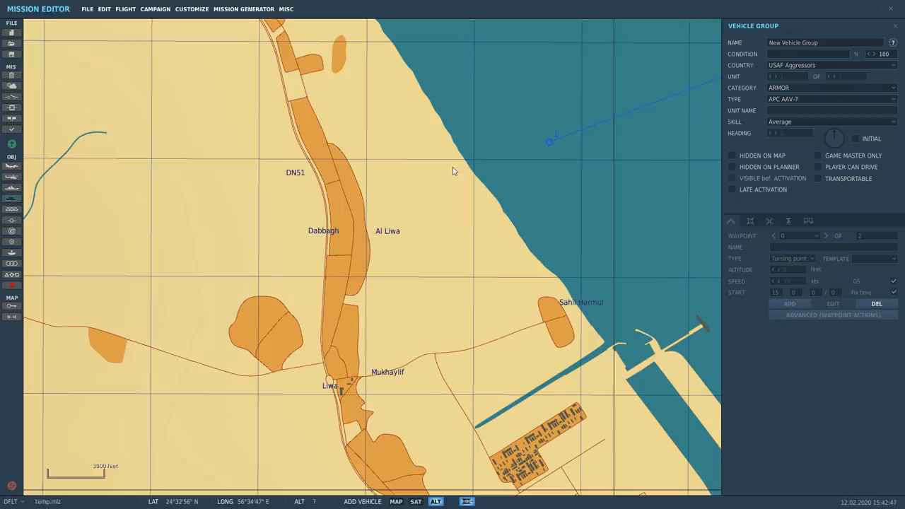
Place a MISSILES-category group on the Al Liwa coast and pick its fifth unit.
left_click(831, 88)
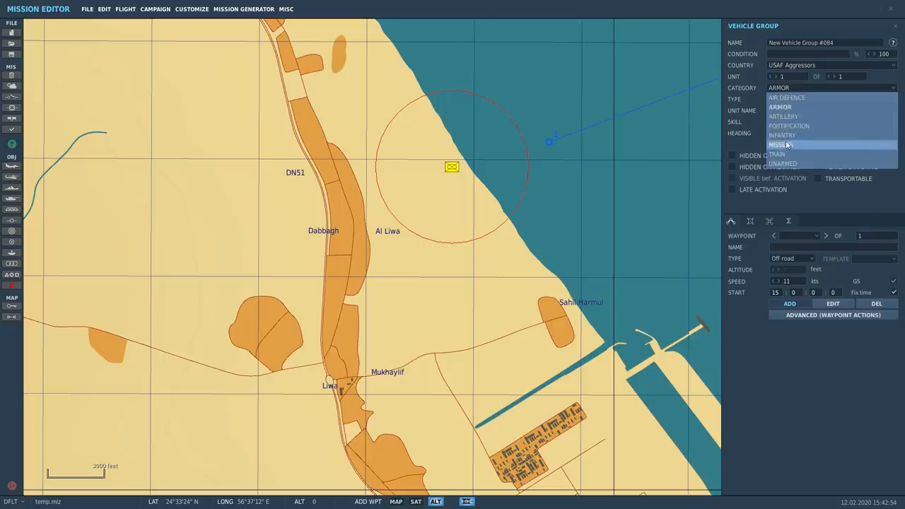
left_click(781, 144)
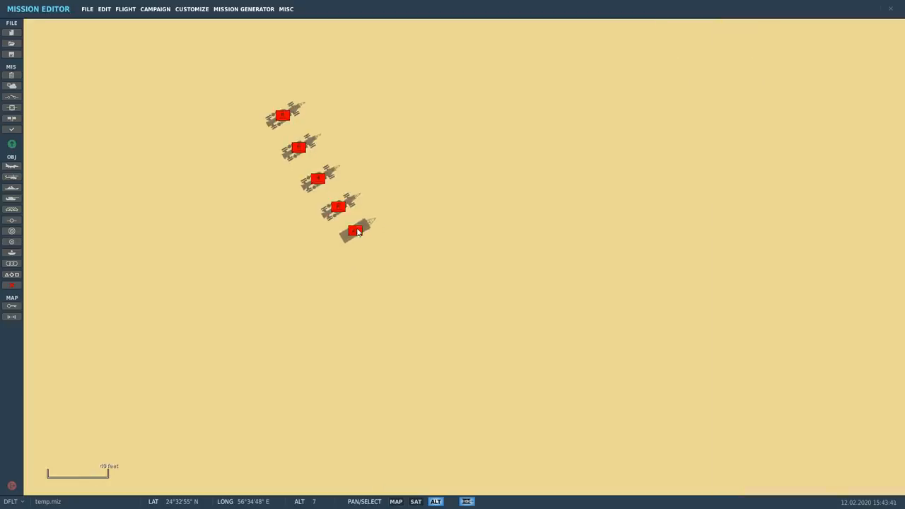
left_click(354, 229)
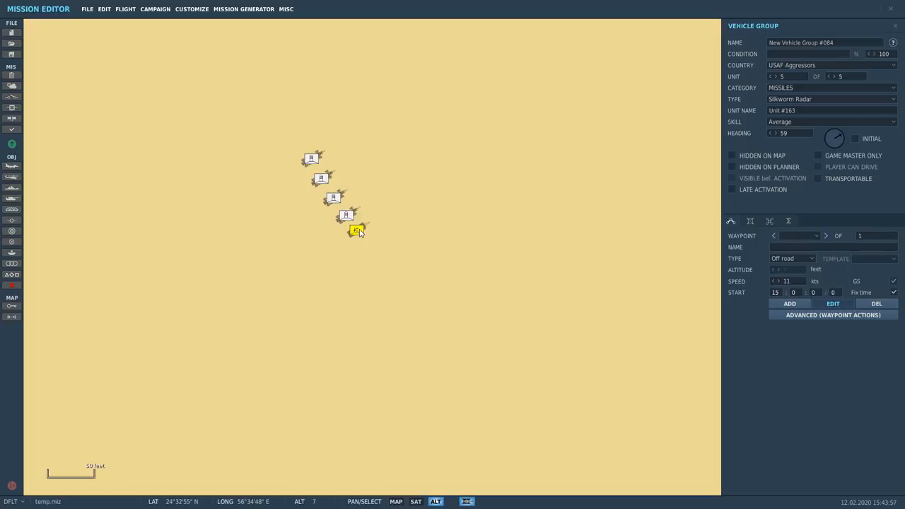
left_click_drag(357, 230, 361, 234)
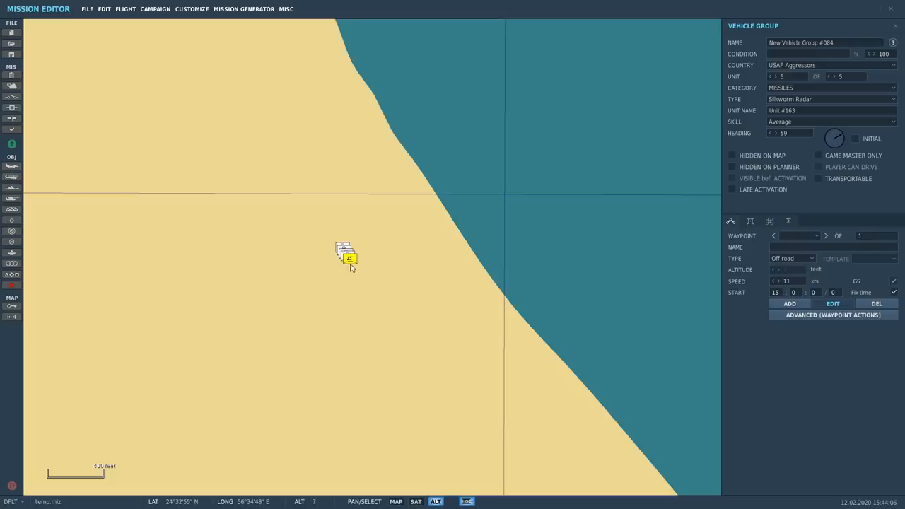
mouse_move(443, 242)
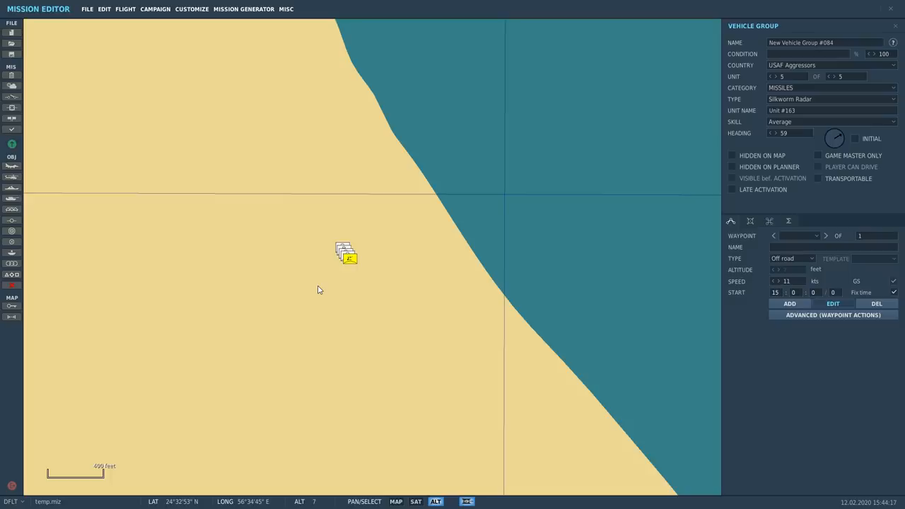
mouse_move(380, 260)
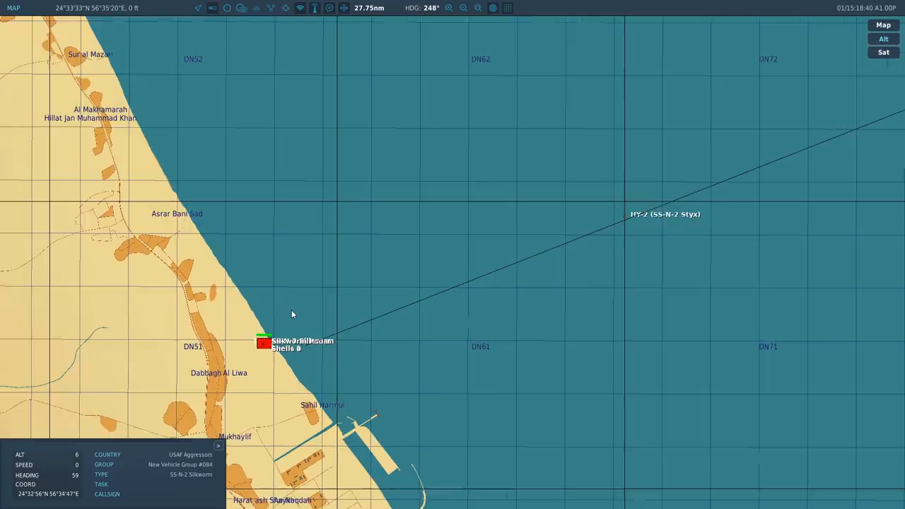
Pan the F10 map to the LHA-1 Tarawa, then quit via debriefing to the editor.
left_click_drag(294, 314, 526, 238)
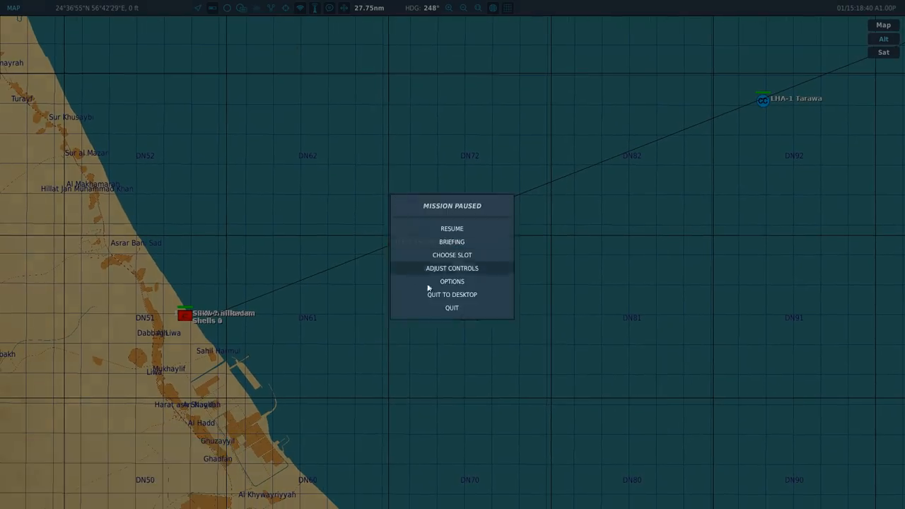
left_click(451, 295)
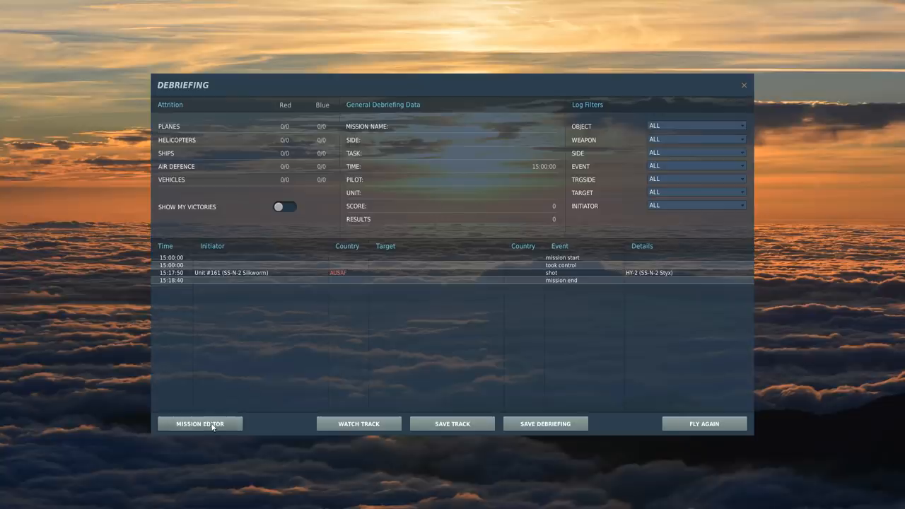
left_click(200, 424)
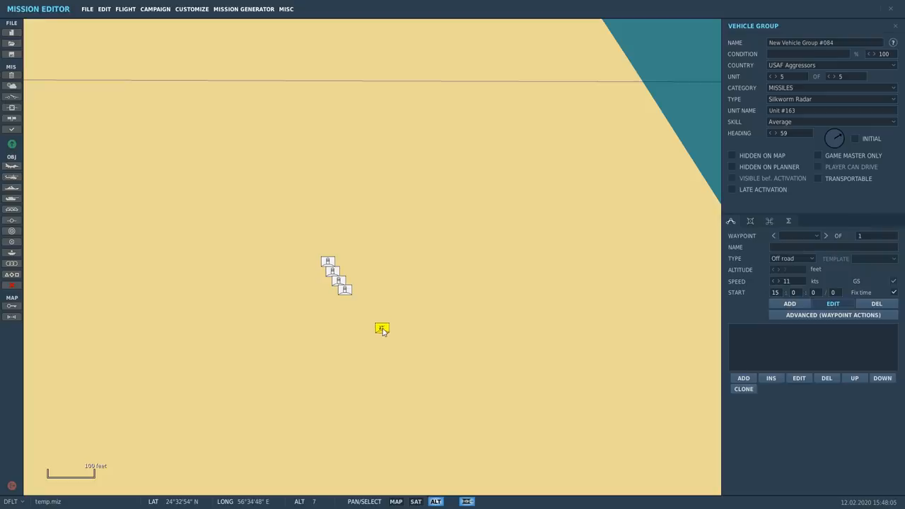
Drag the Silkworm Radar unit far inland into the hills of grid DN40.
scroll("down", 3)
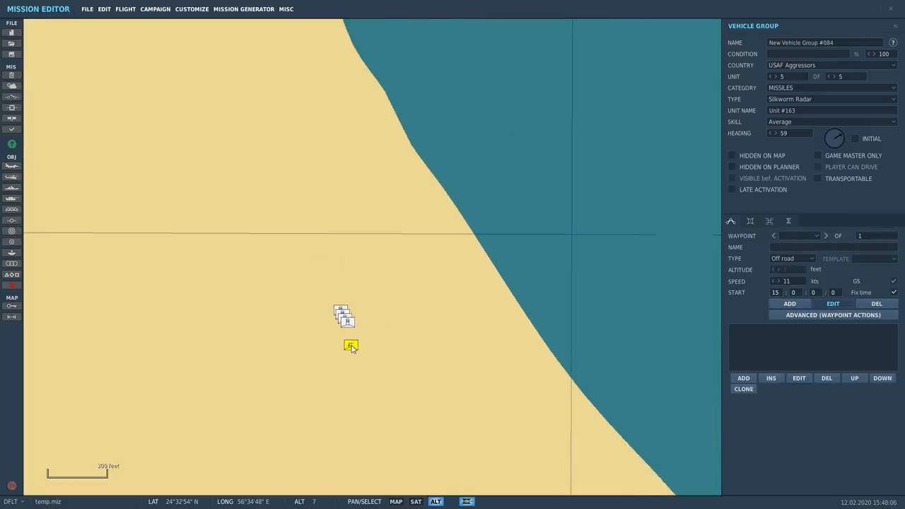
left_click_drag(351, 346, 369, 333)
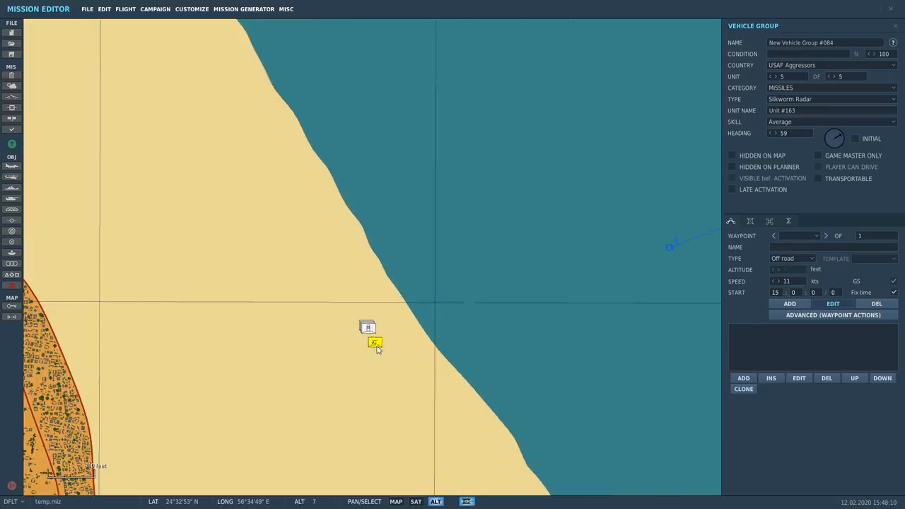
left_click_drag(374, 343, 342, 429)
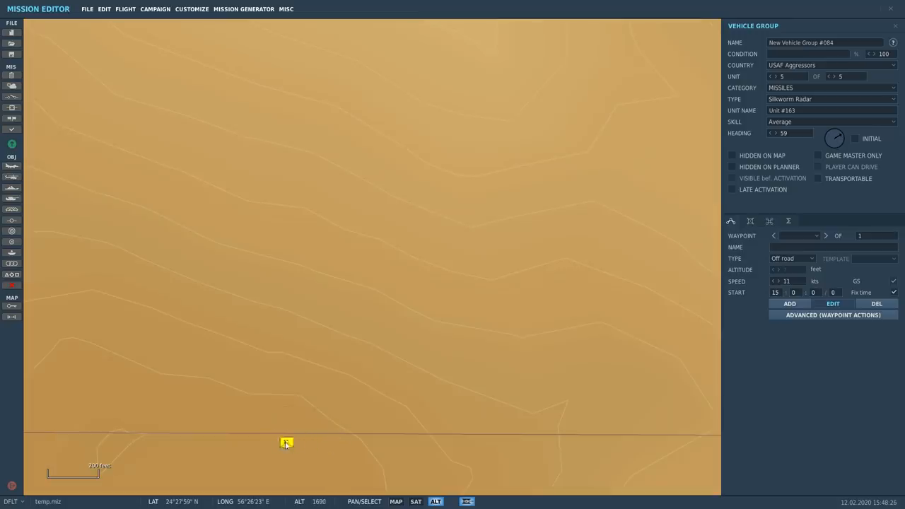
scroll("down", 3)
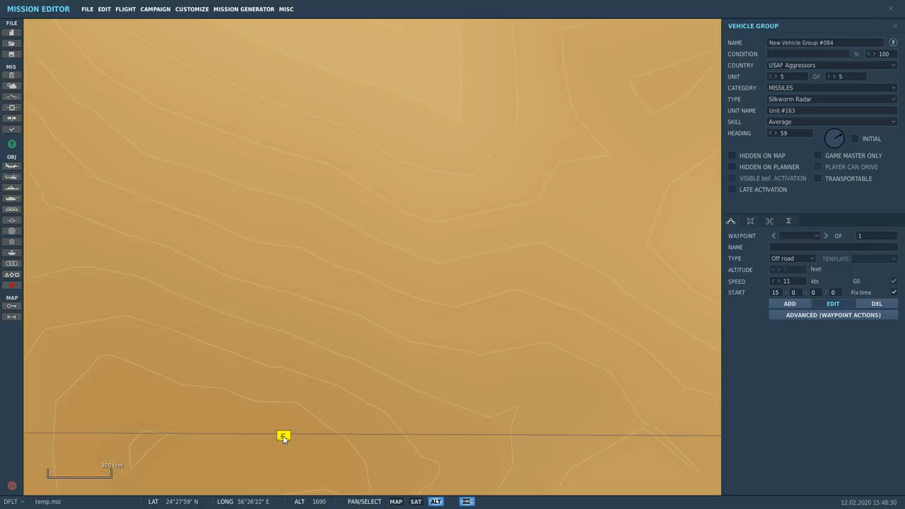
scroll("down", 3)
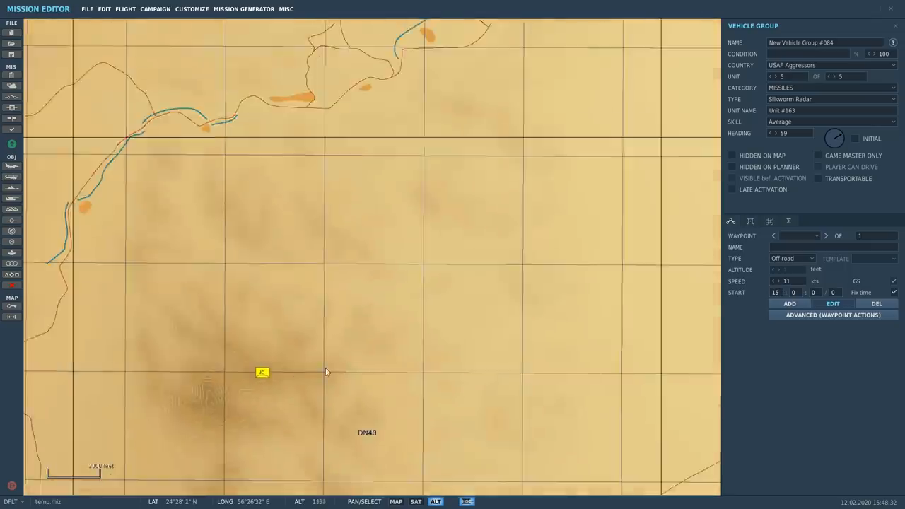
scroll("down", 3)
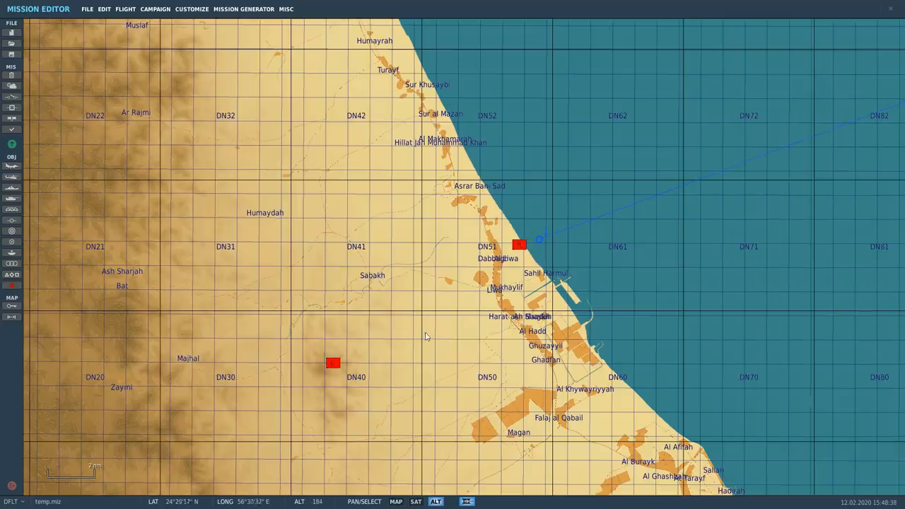
left_click(332, 363)
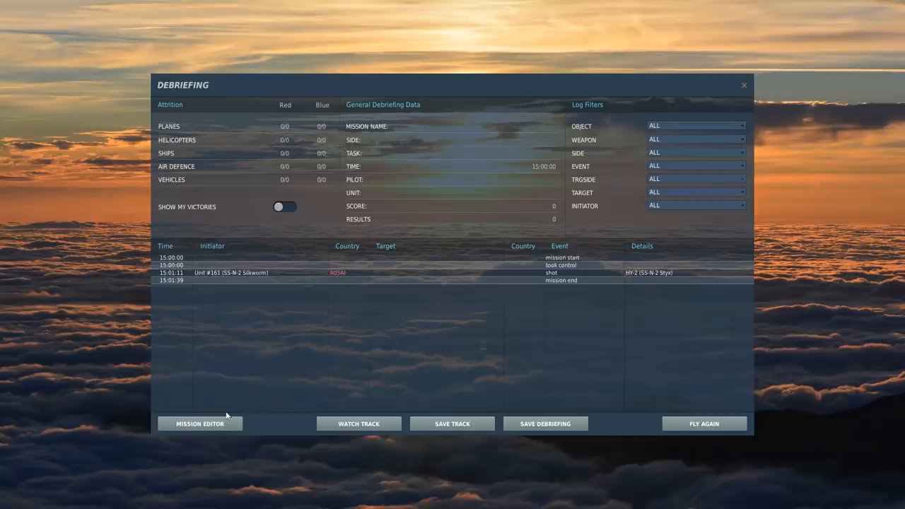
Leave the debriefing showing the single HY-2 shot and return to the Mission Editor.
left_click(199, 423)
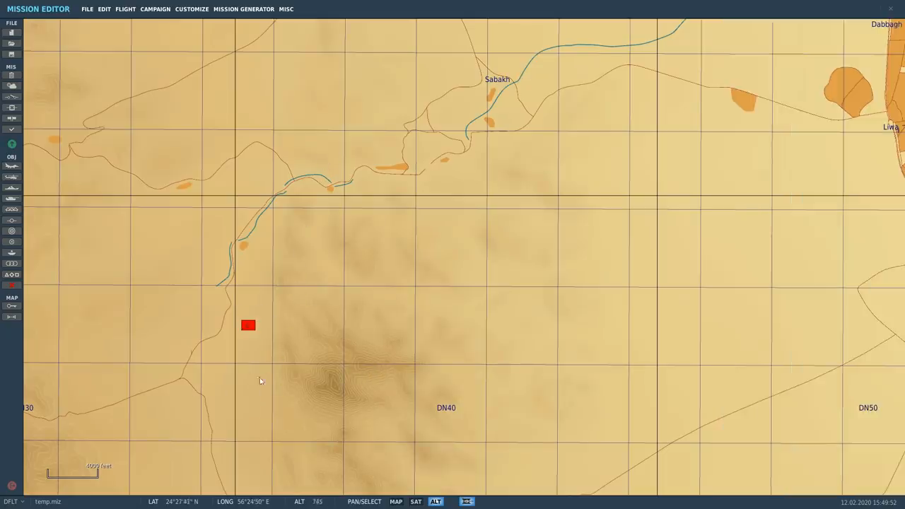
Select the inland Silkworm Radar and nudge it slightly east near DN40.
left_click(252, 340)
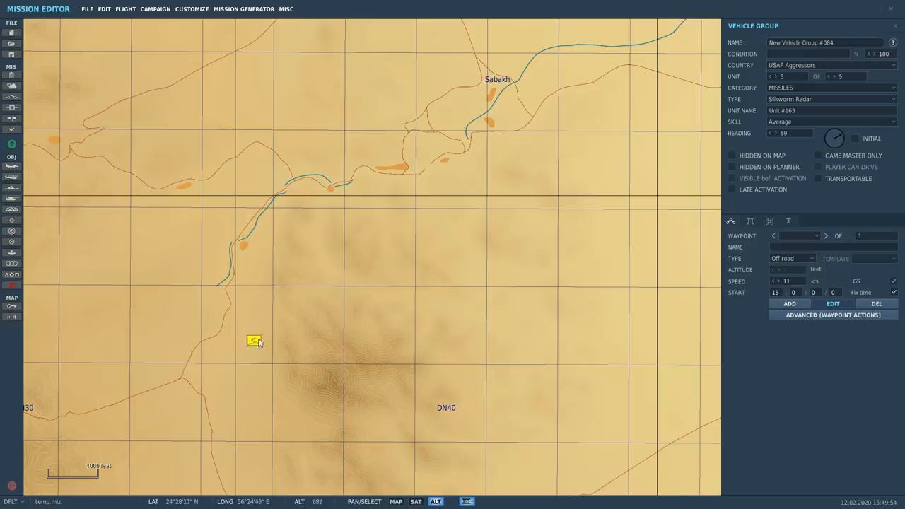
left_click_drag(253, 340, 262, 336)
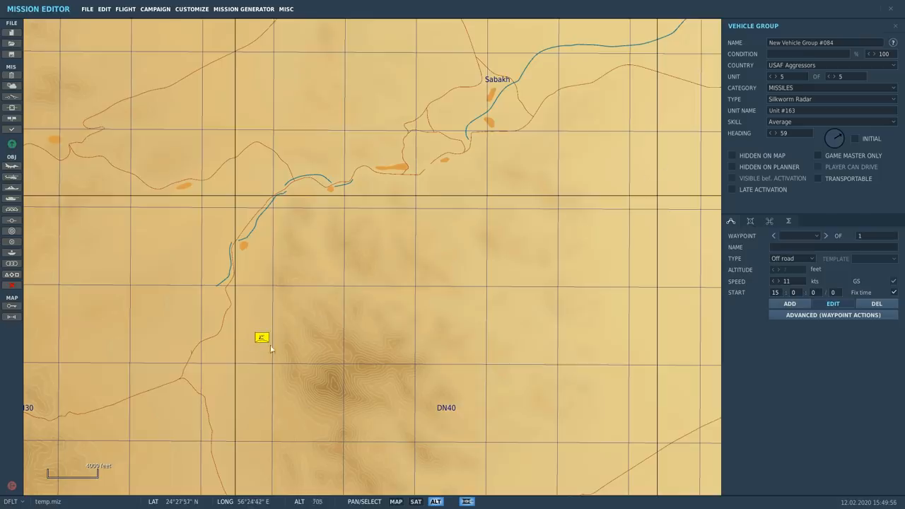
scroll("down", 3)
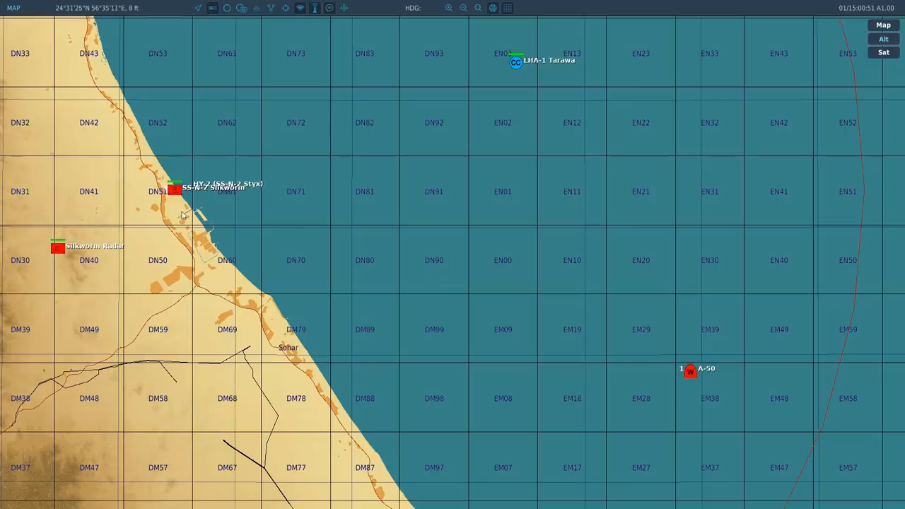
Click in the running test mission while the Silkworm, Tarawa and A-50 are in play.
left_click(689, 370)
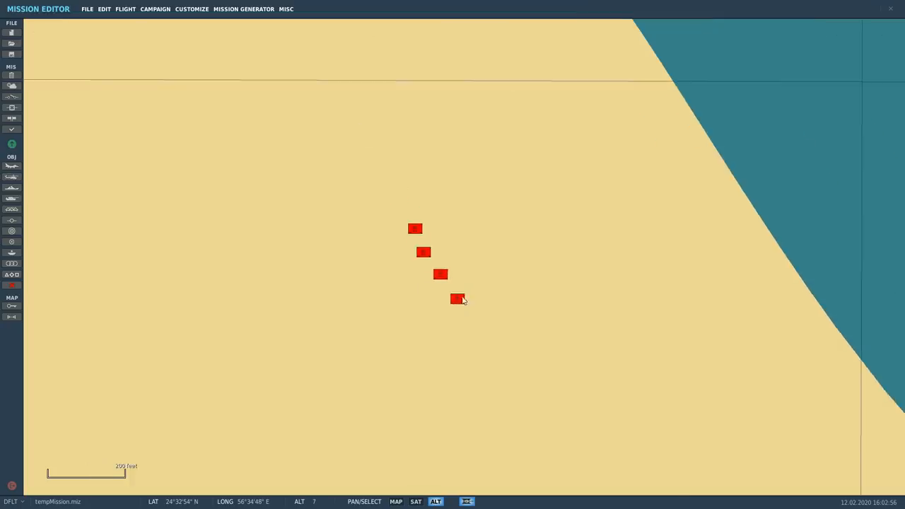
Select the Silkworm group and drag its radar into line beside the four launchers.
left_click(455, 299)
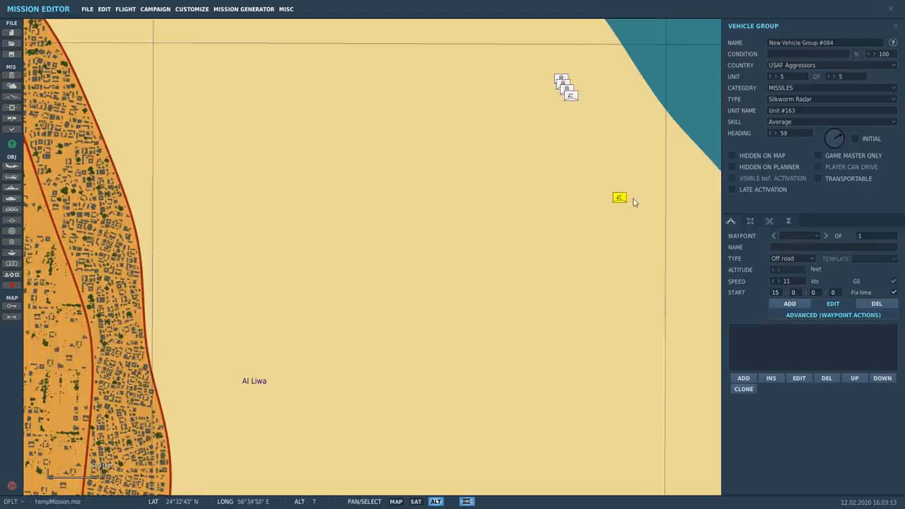
left_click_drag(619, 197, 578, 104)
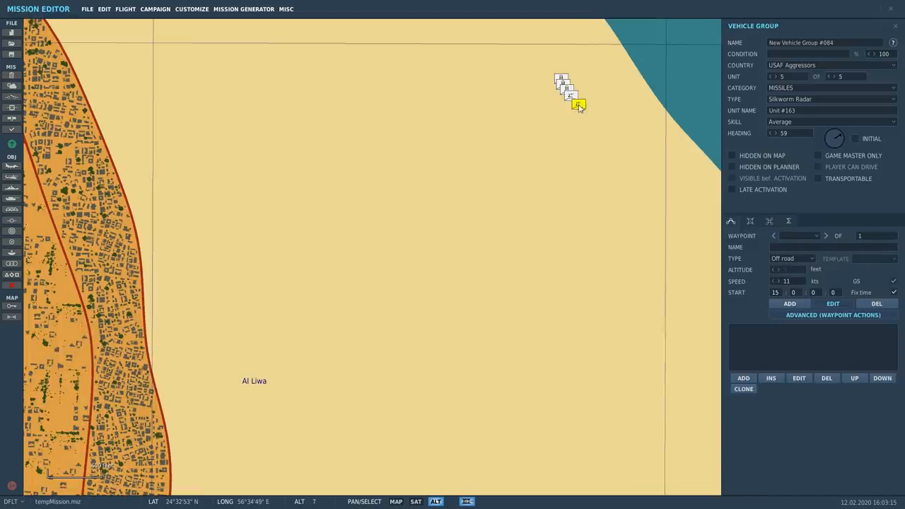